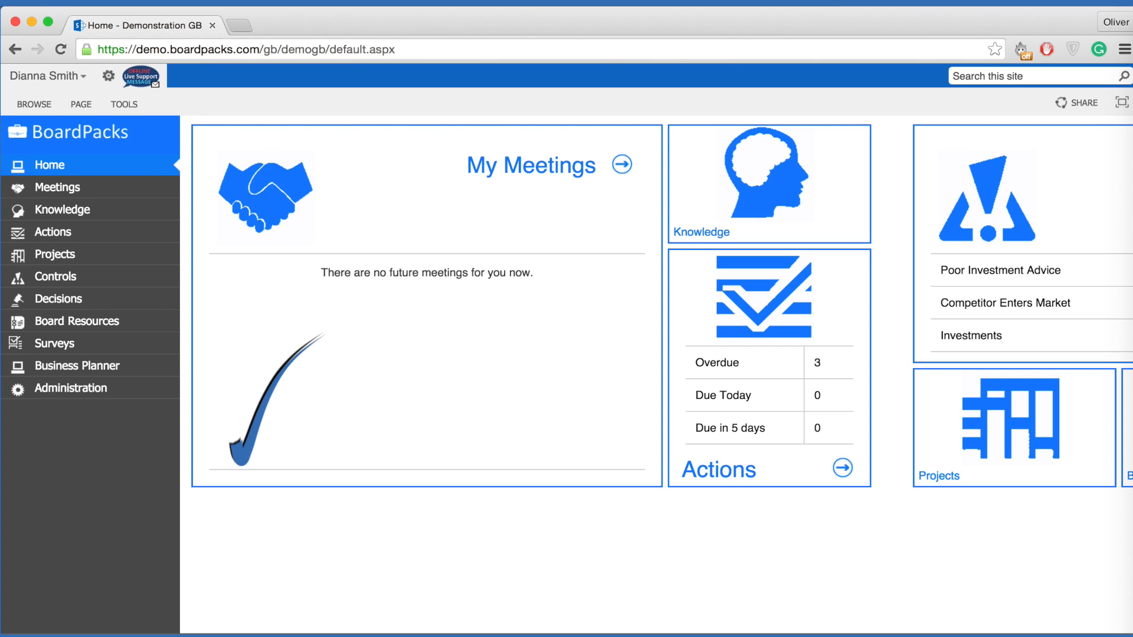
Step: From Administration, create a new group named 'Demo Group'
{"action": "left_click", "coordinate": [69, 389]}
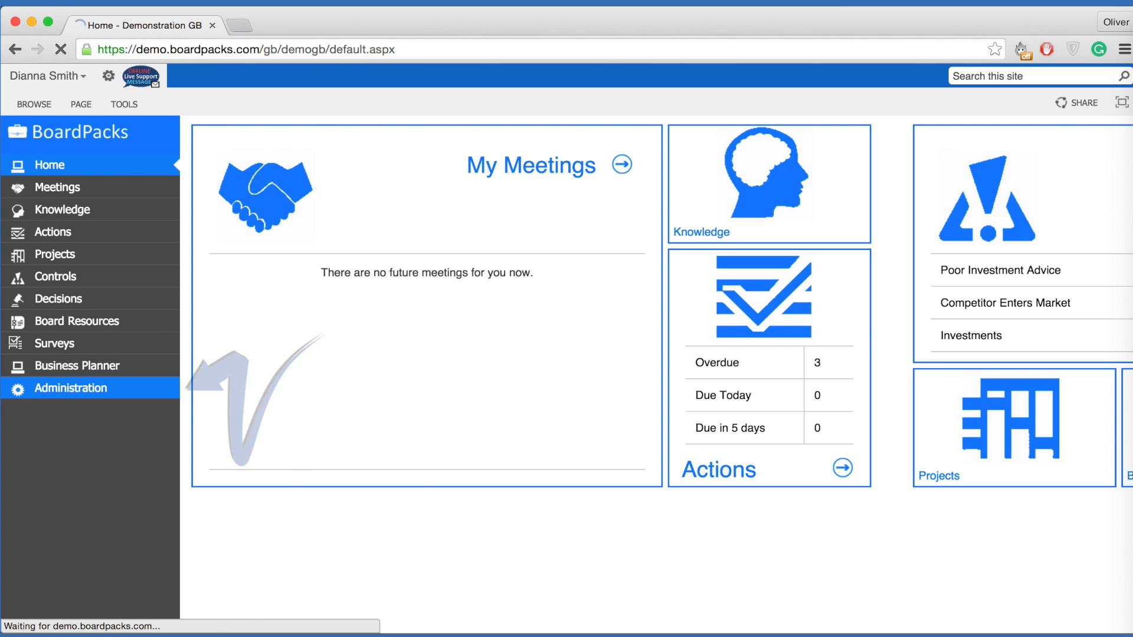
{"action": "left_click", "coordinate": [70, 389]}
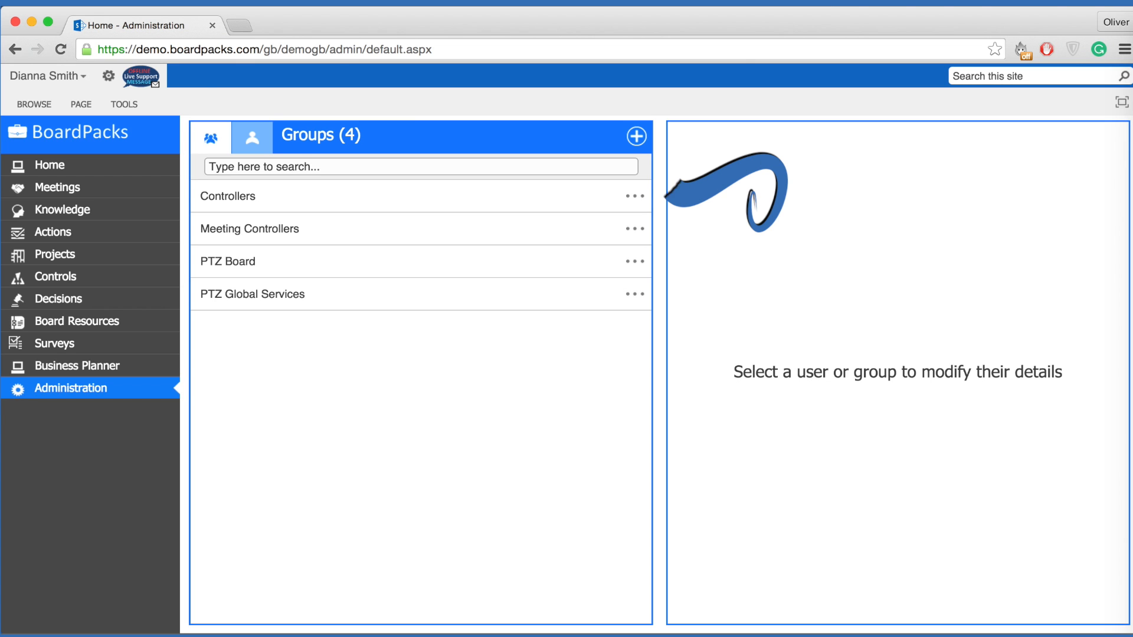
{"action": "left_click", "coordinate": [635, 137]}
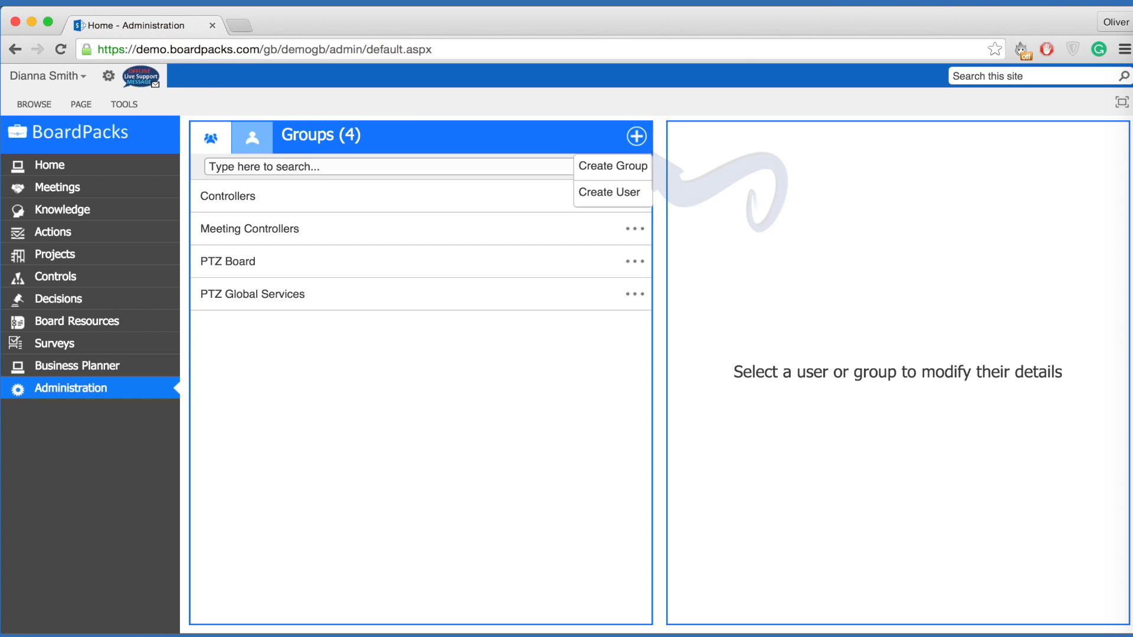
{"action": "left_click", "coordinate": [612, 165]}
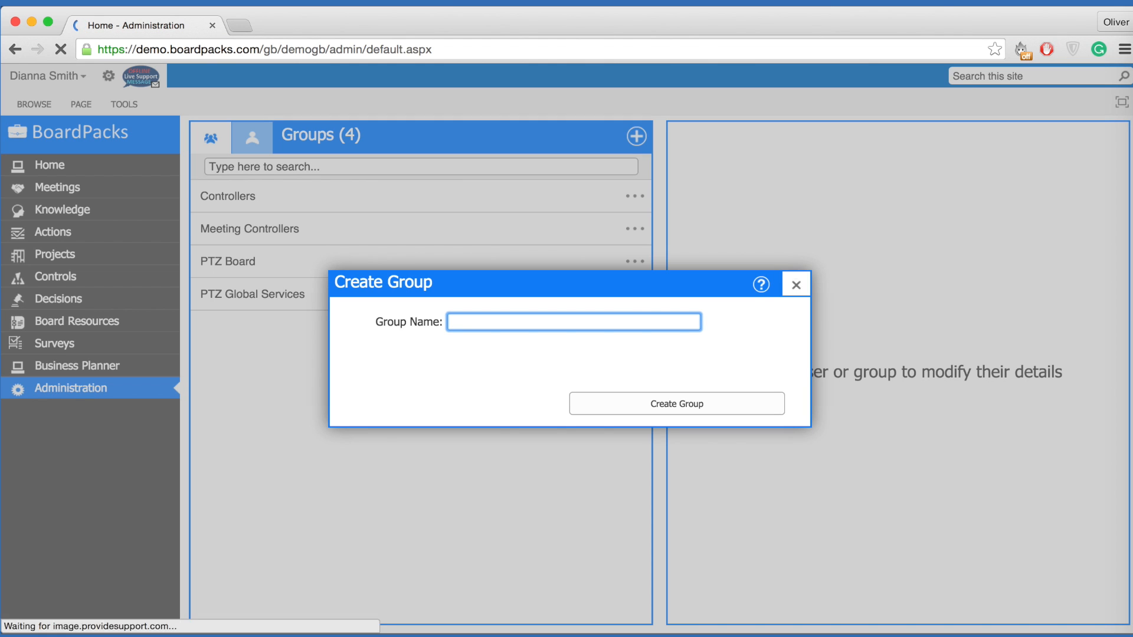
{"action": "type", "text": "Demo Group"}
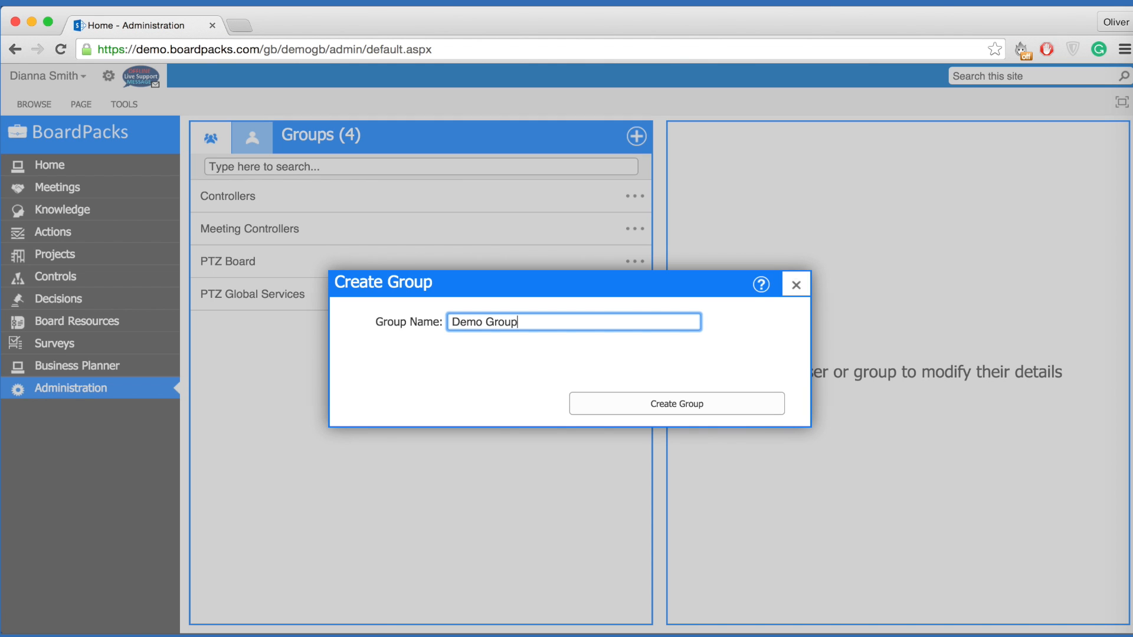
{"action": "left_click", "coordinate": [677, 403]}
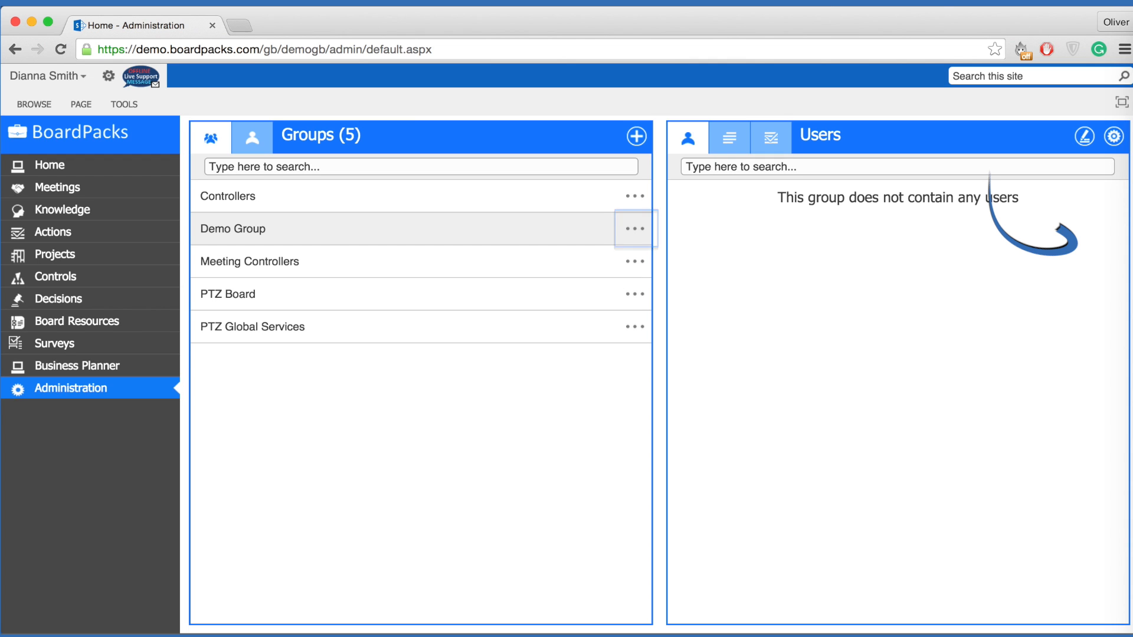
Step: Start editing which users belong to Demo Group
{"action": "left_click", "coordinate": [1084, 136]}
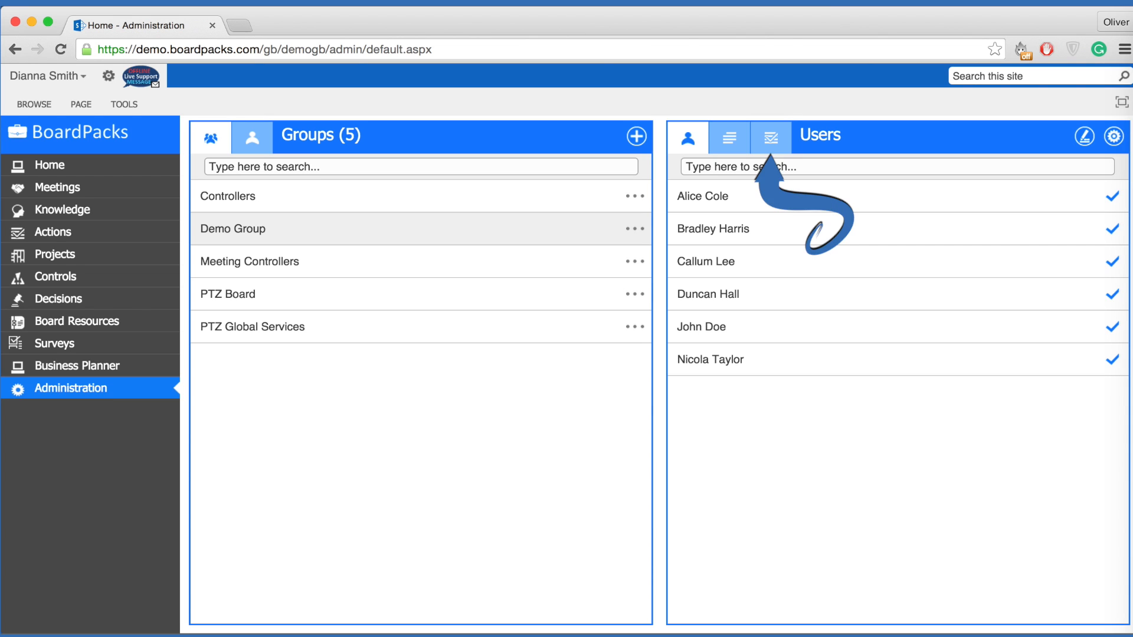
Step: View Demo Group's permissions (Controller on Demonstration GB), then its details
{"action": "left_click", "coordinate": [769, 137]}
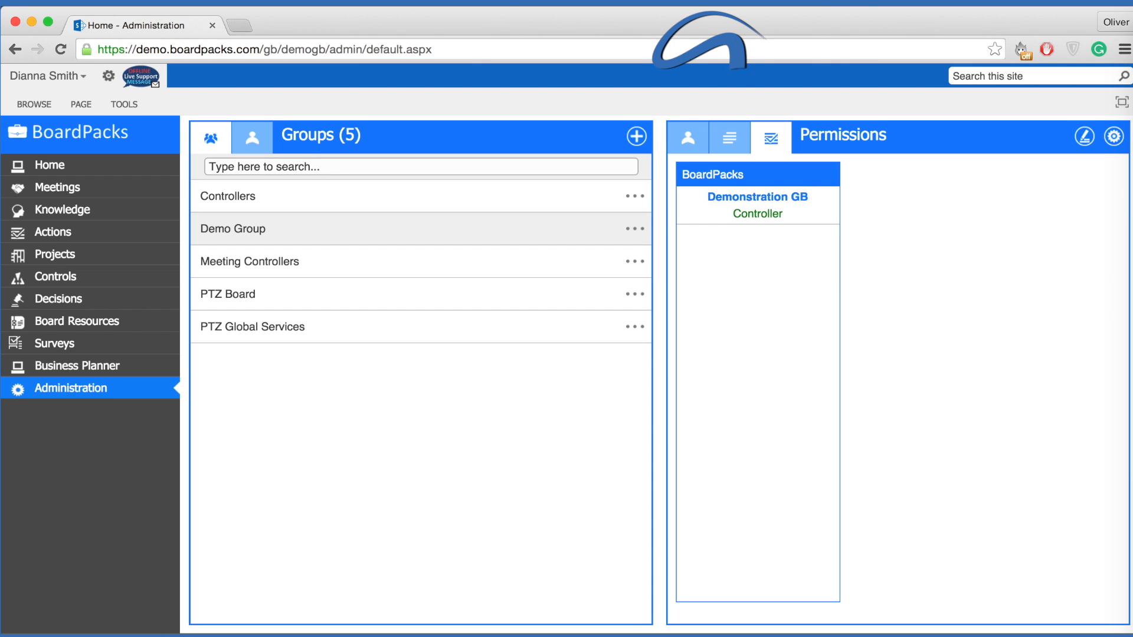
{"action": "left_click", "coordinate": [729, 137]}
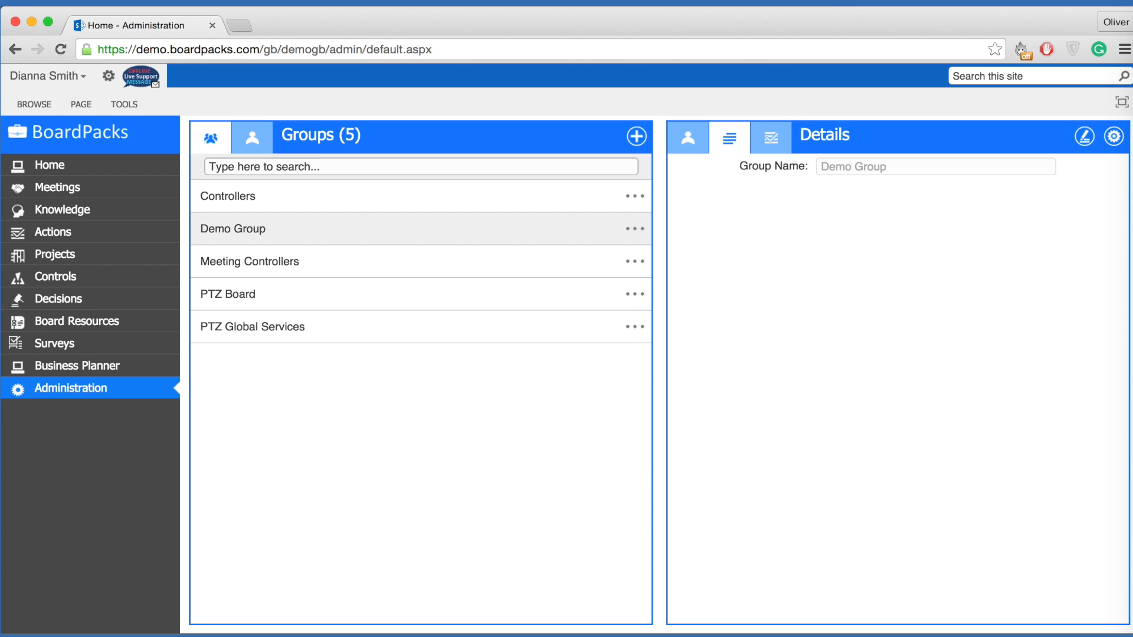
Step: Rename the group to 'Demo Group Edit', save, and bring up its delete options
{"action": "left_click", "coordinate": [934, 166]}
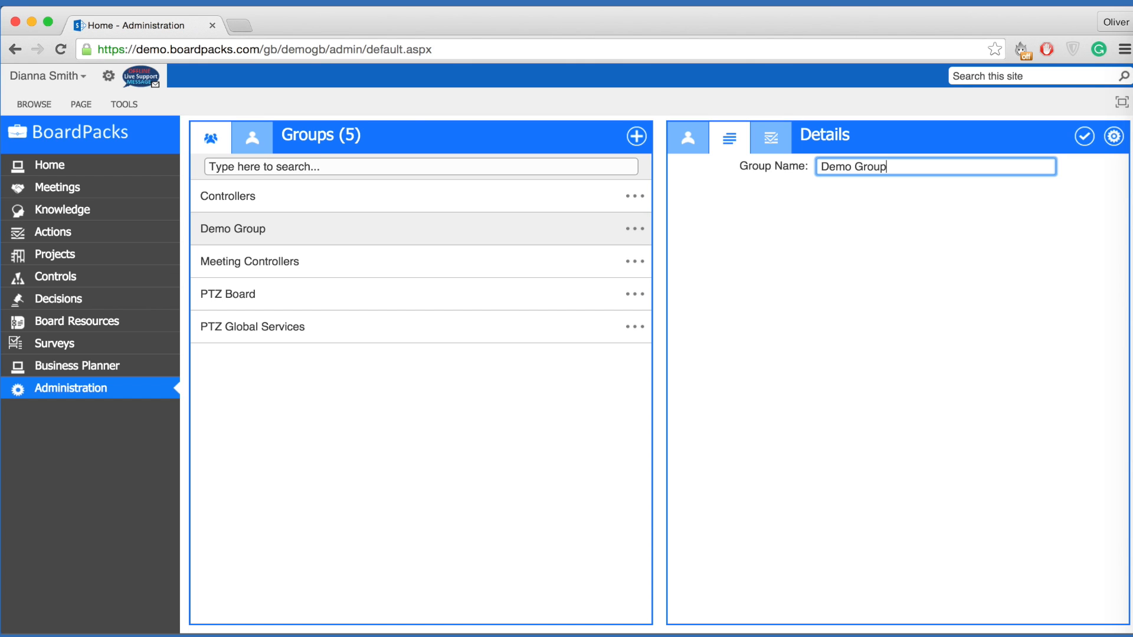
{"action": "type", "text": "Edit"}
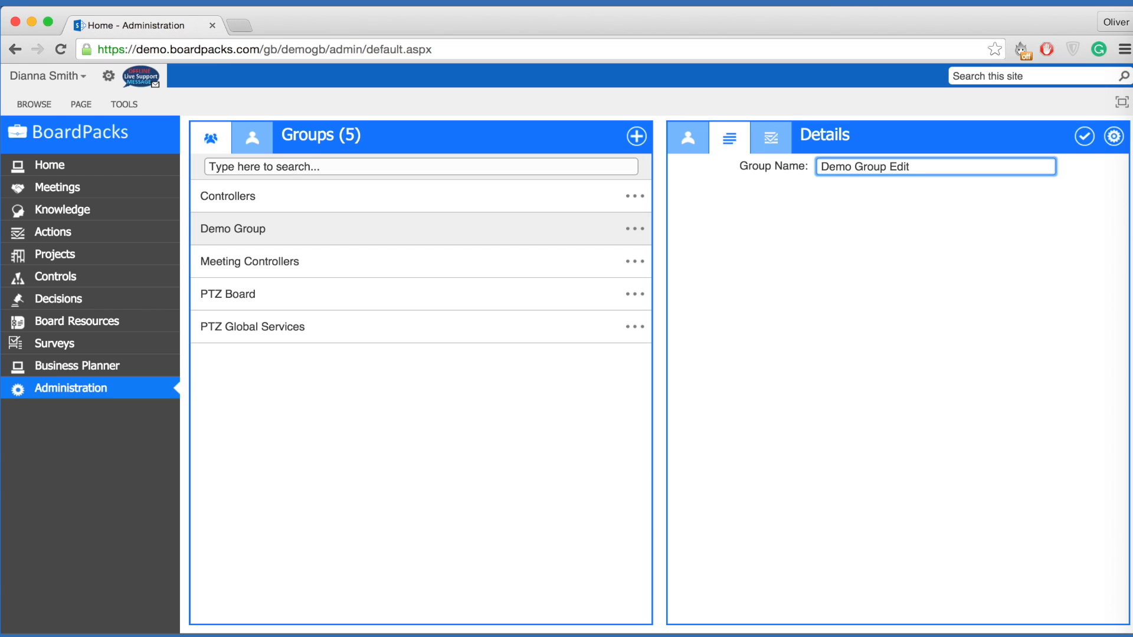
{"action": "left_click", "coordinate": [1085, 136]}
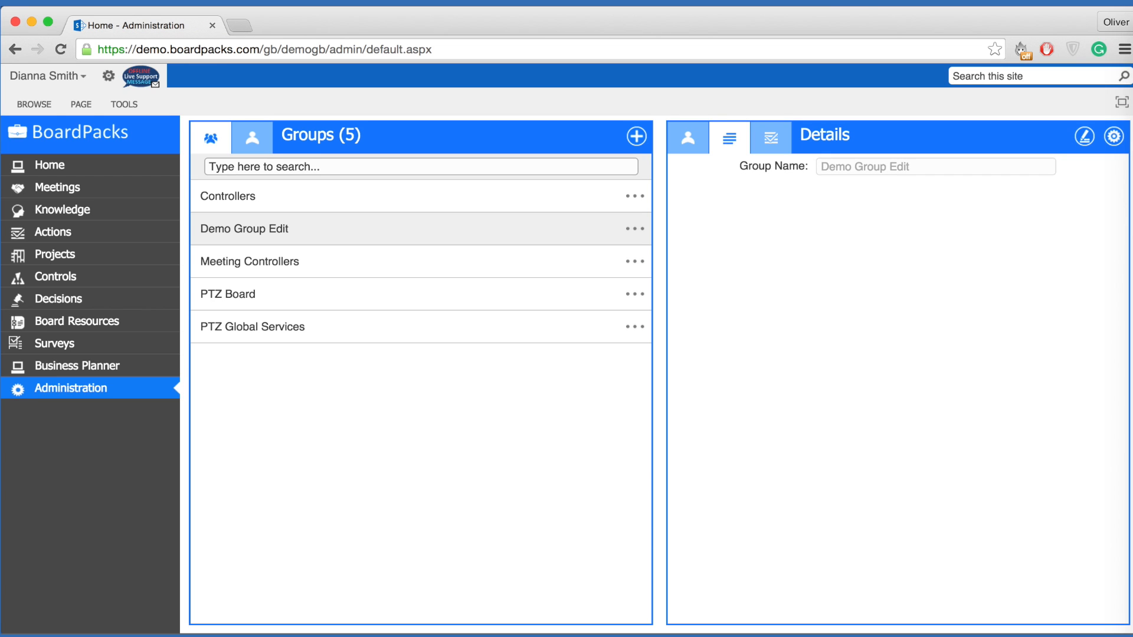
{"action": "left_click", "coordinate": [686, 138]}
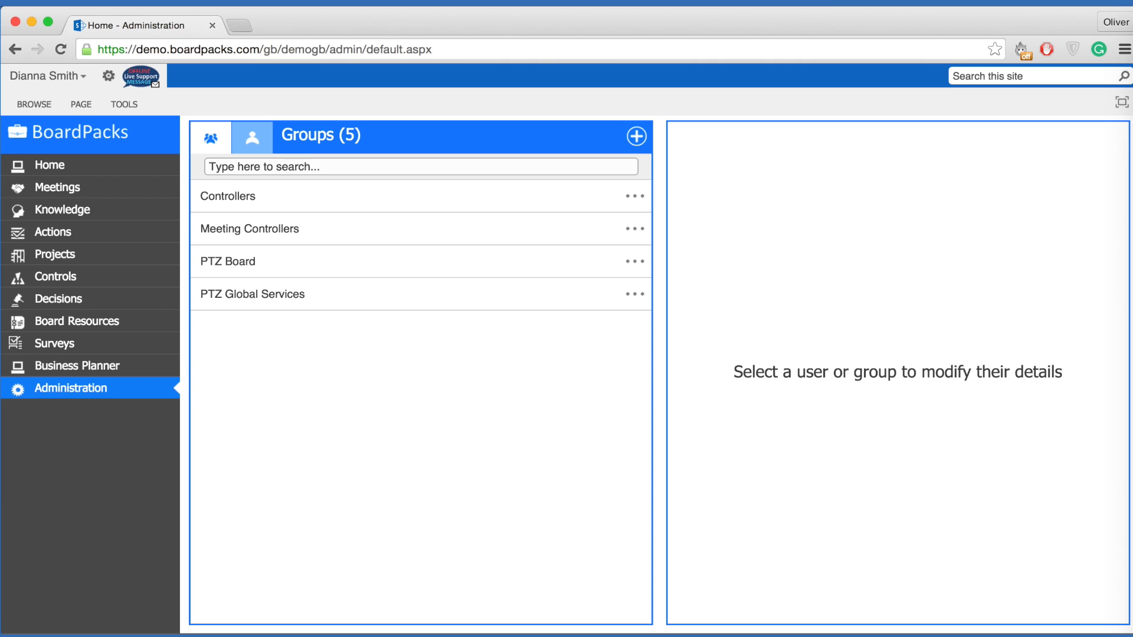
{"action": "left_click", "coordinate": [634, 136]}
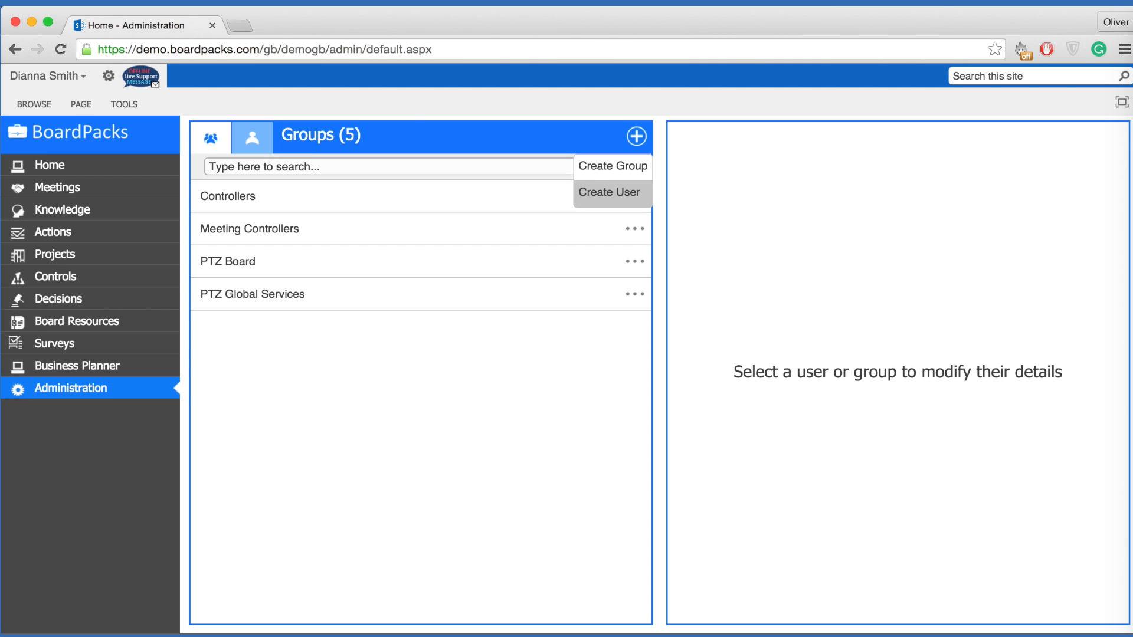
{"action": "left_click", "coordinate": [609, 192]}
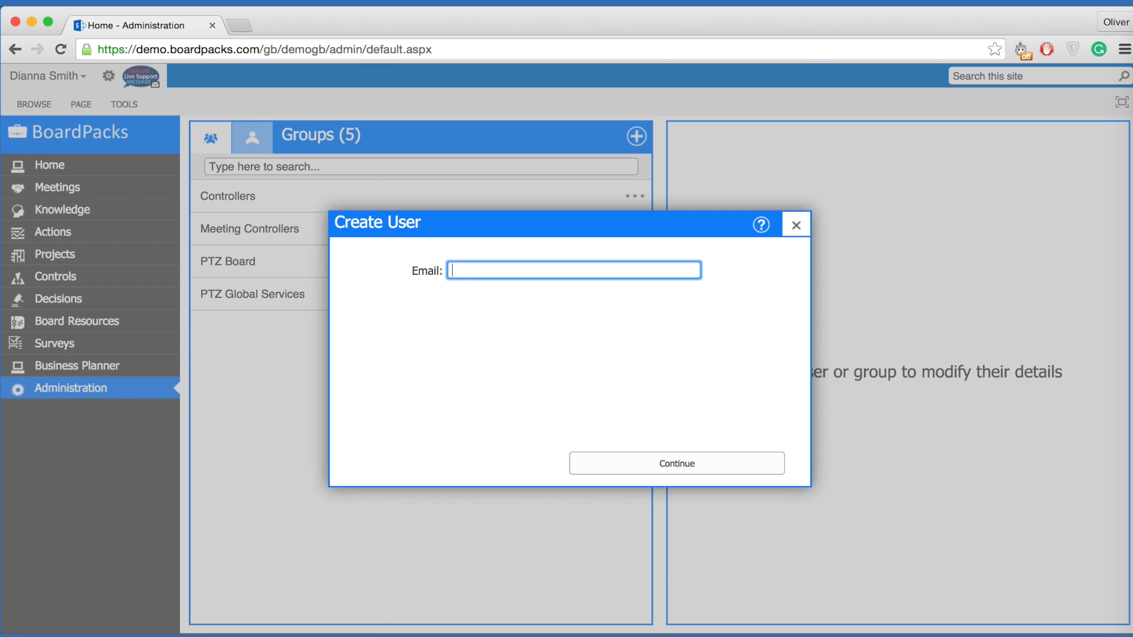
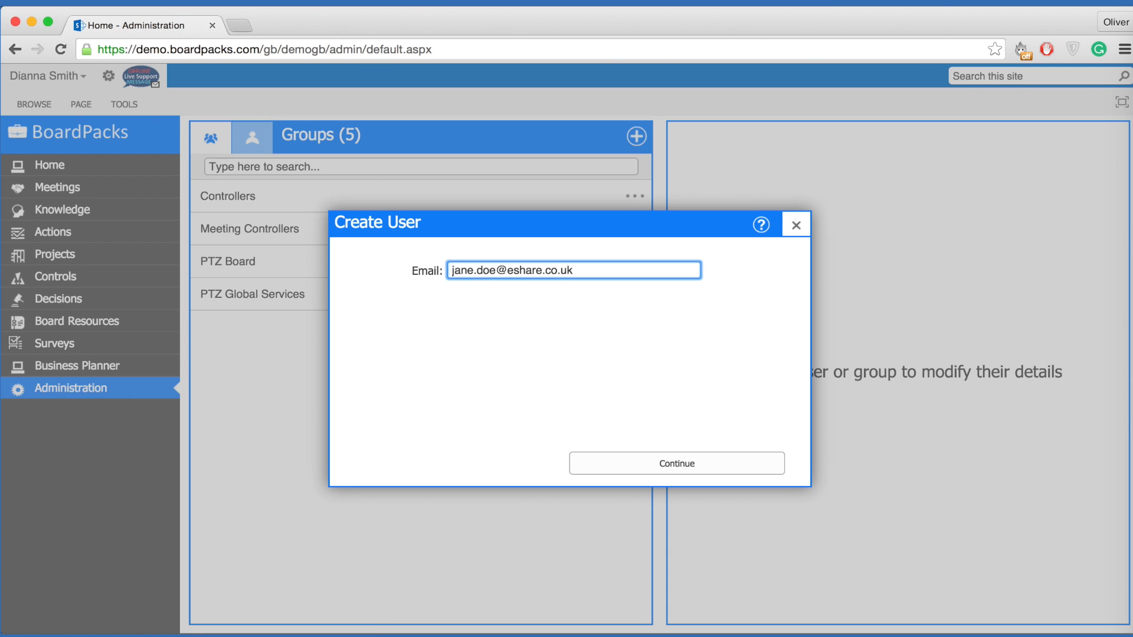
{"action": "left_click", "coordinate": [677, 463]}
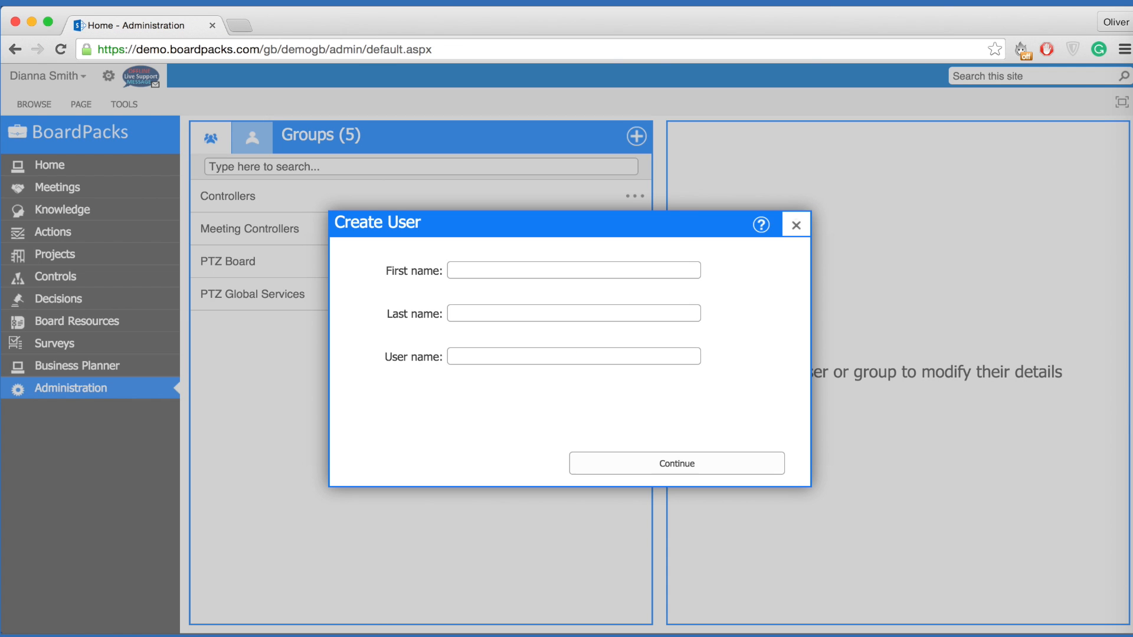
{"action": "left_click", "coordinate": [573, 270]}
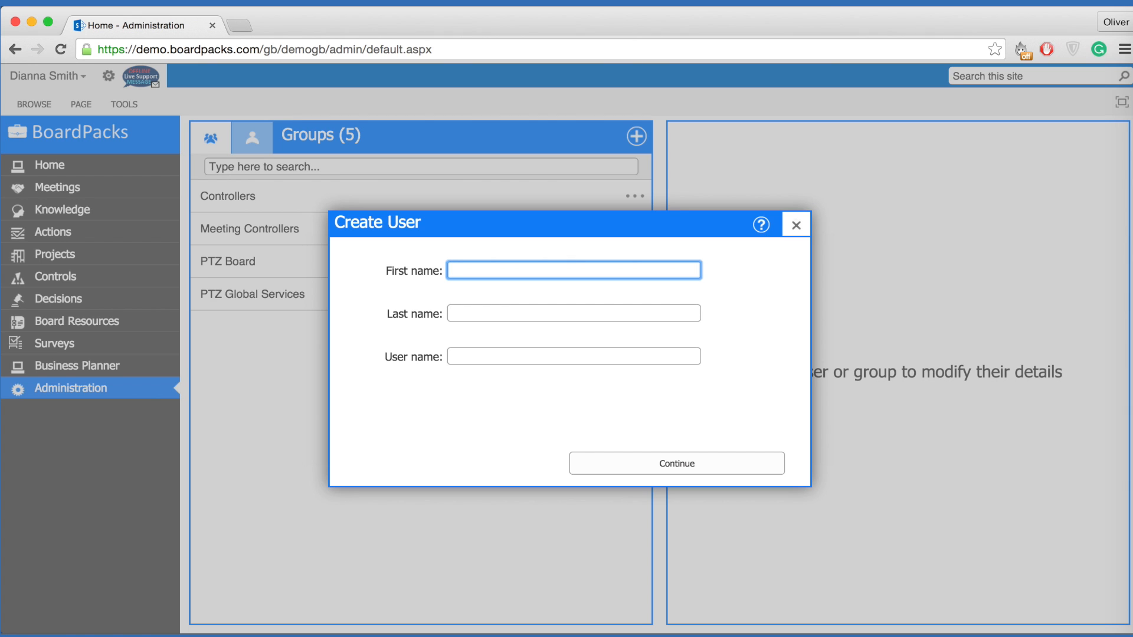
{"action": "type", "text": "Jane"}
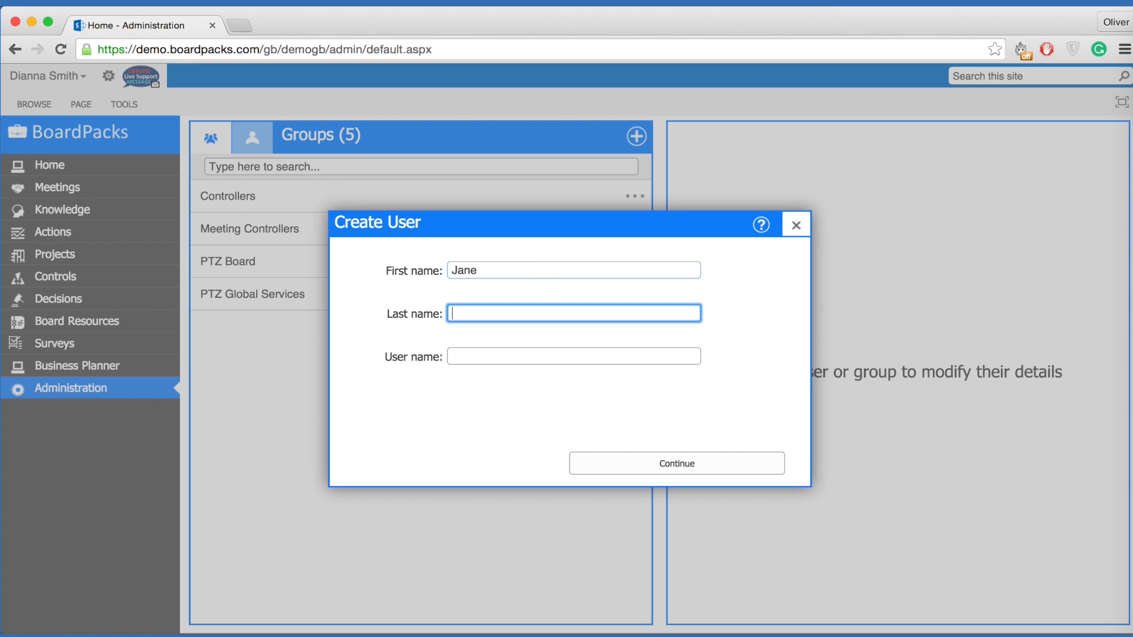
{"action": "type", "text": "Jane.Doe"}
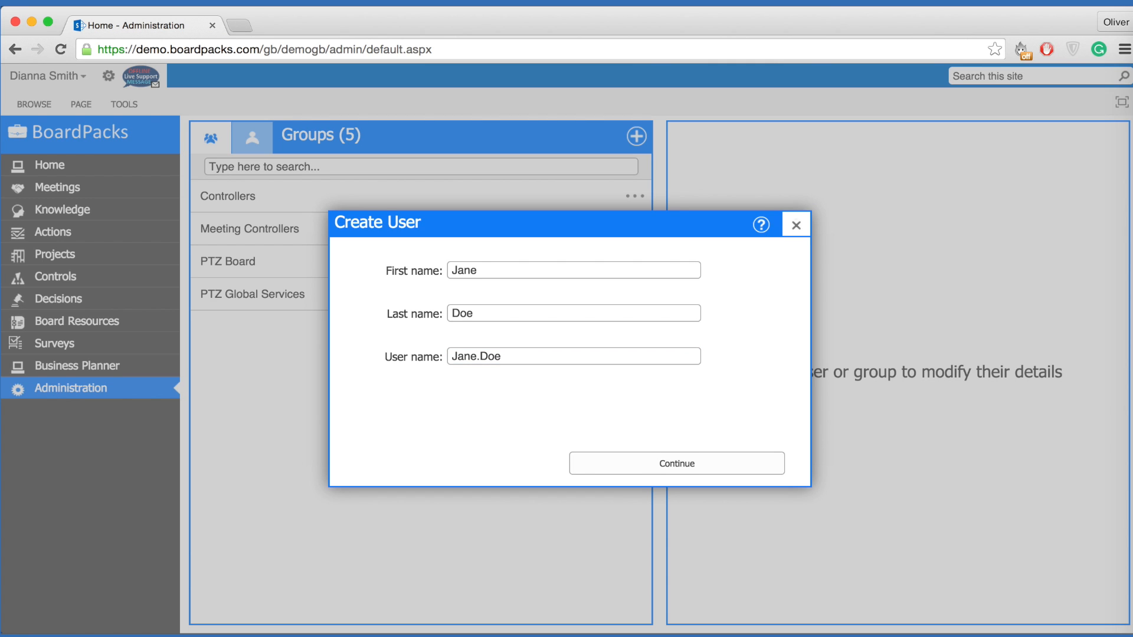
Step: Add the new user to PTZ Board, create her, and dismiss the confirmation
{"action": "left_click", "coordinate": [677, 463]}
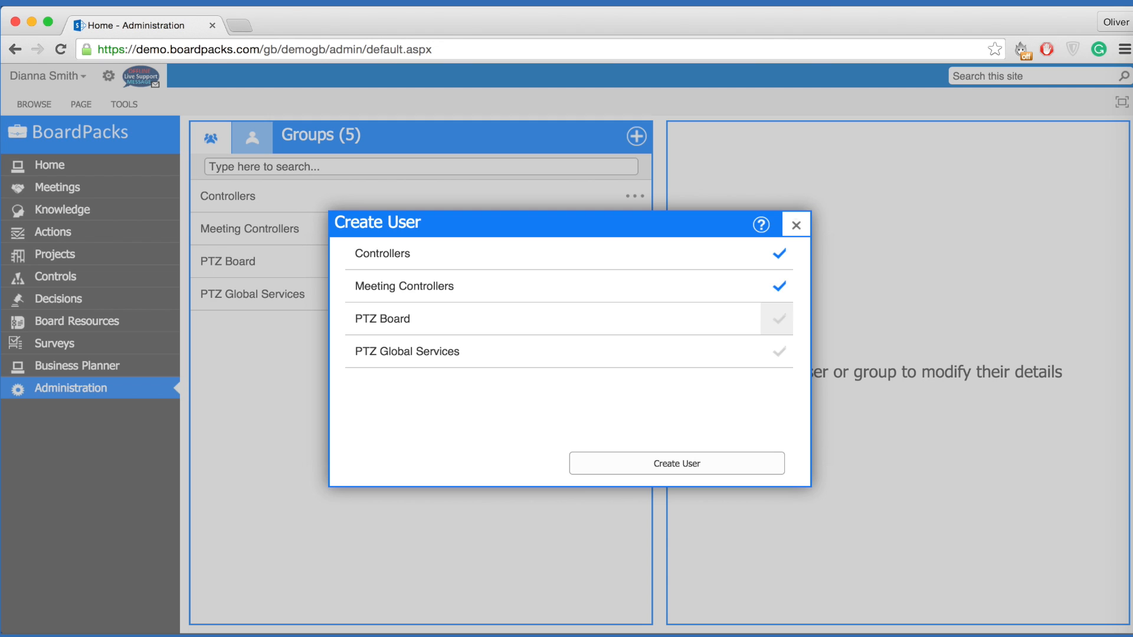
{"action": "left_click", "coordinate": [778, 319]}
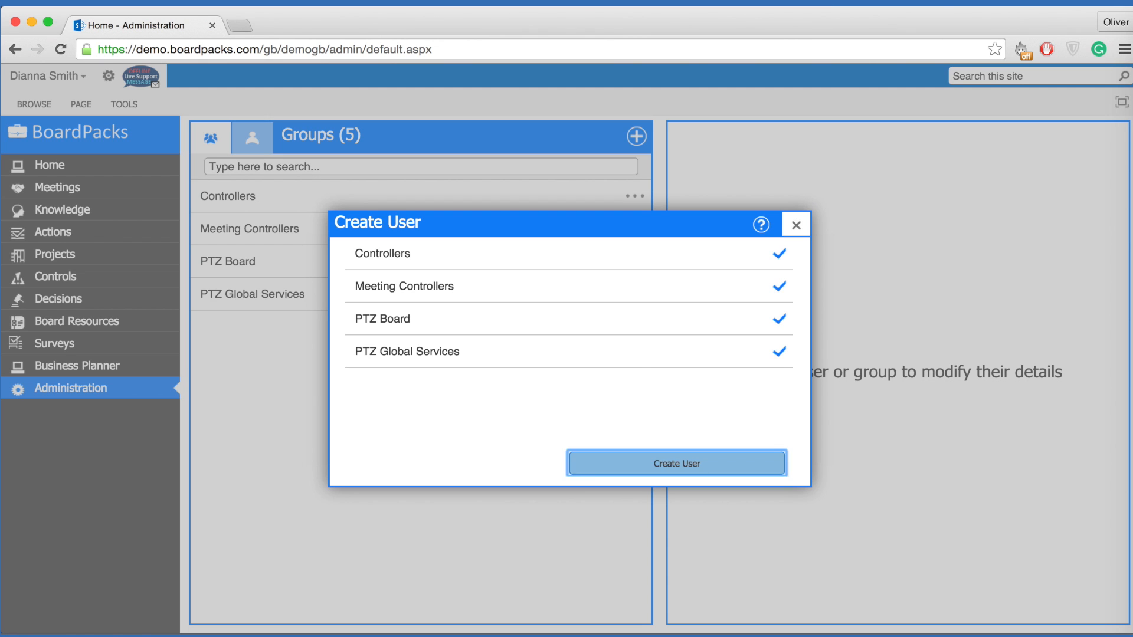
{"action": "left_click", "coordinate": [676, 464]}
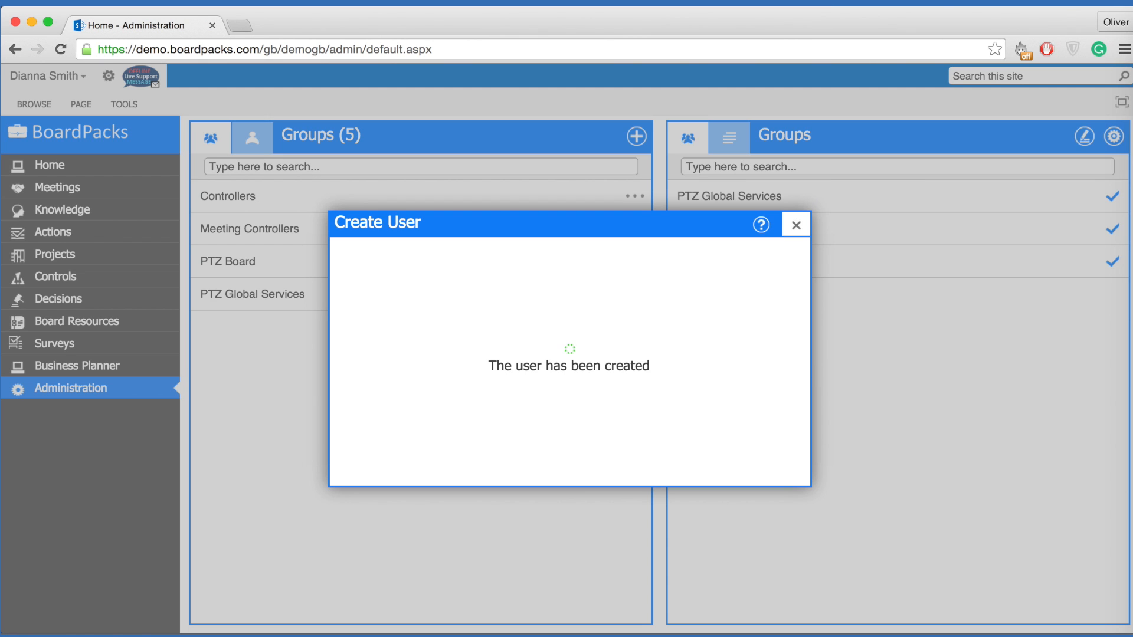
{"action": "left_click", "coordinate": [794, 225]}
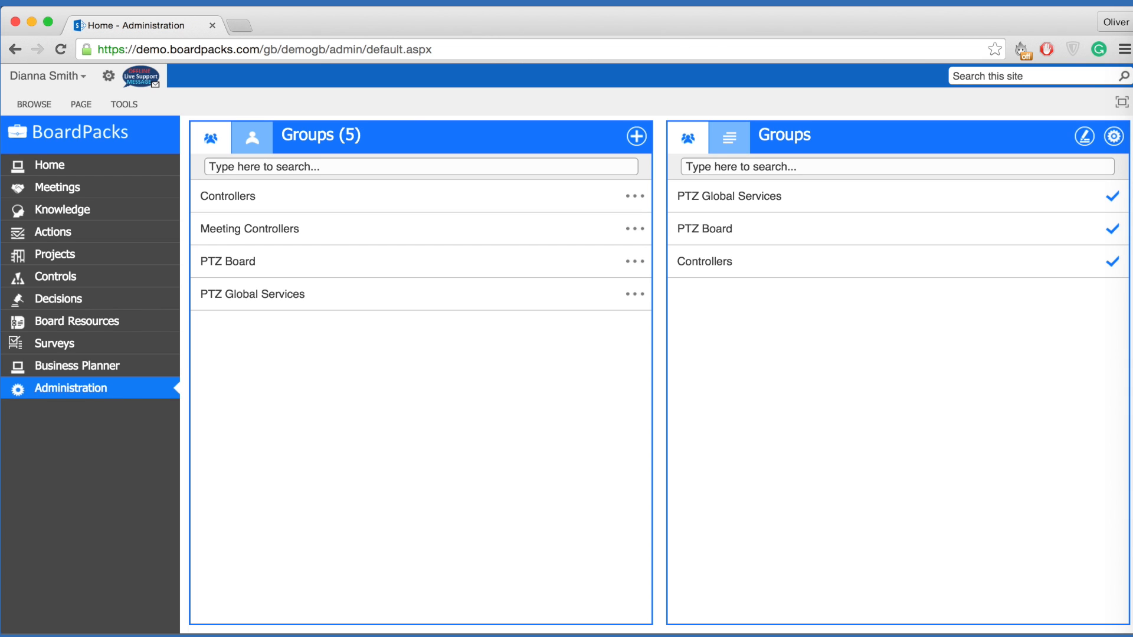
Step: Send Jane Doe her login information with a 'Welcome to Boar…' note
{"action": "left_click", "coordinate": [251, 136]}
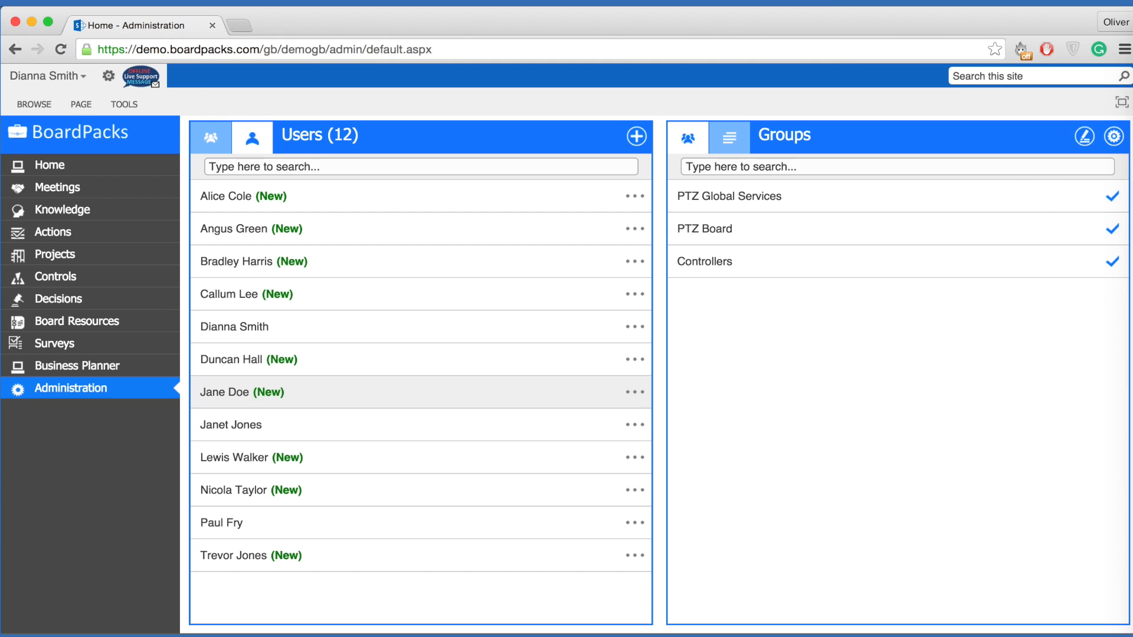
{"action": "left_click", "coordinate": [1114, 136]}
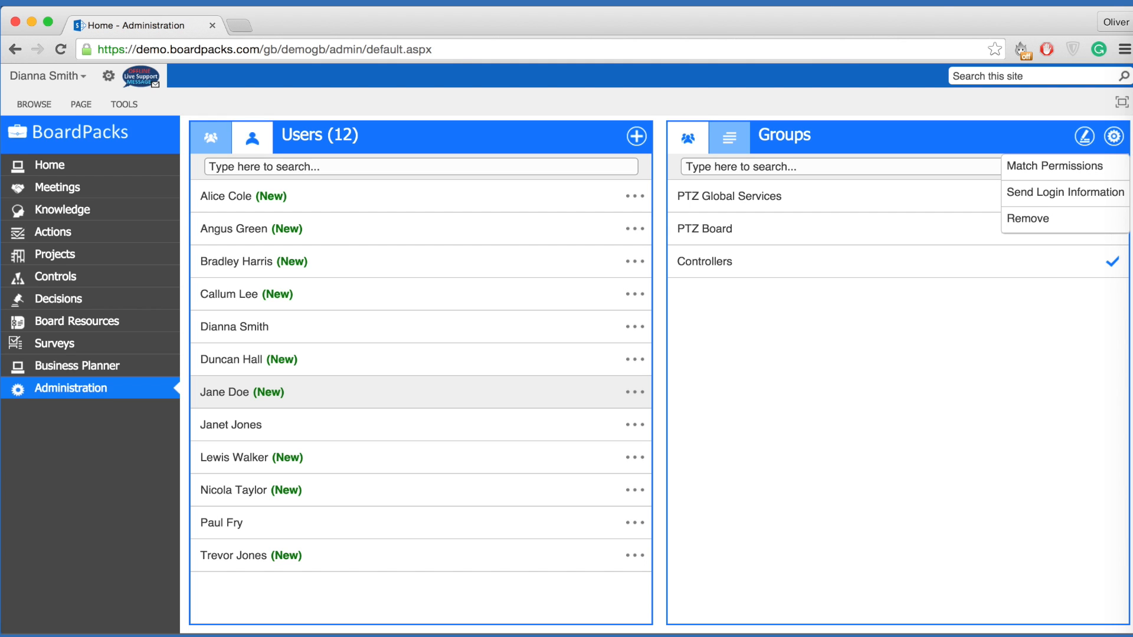
{"action": "left_click", "coordinate": [1065, 192]}
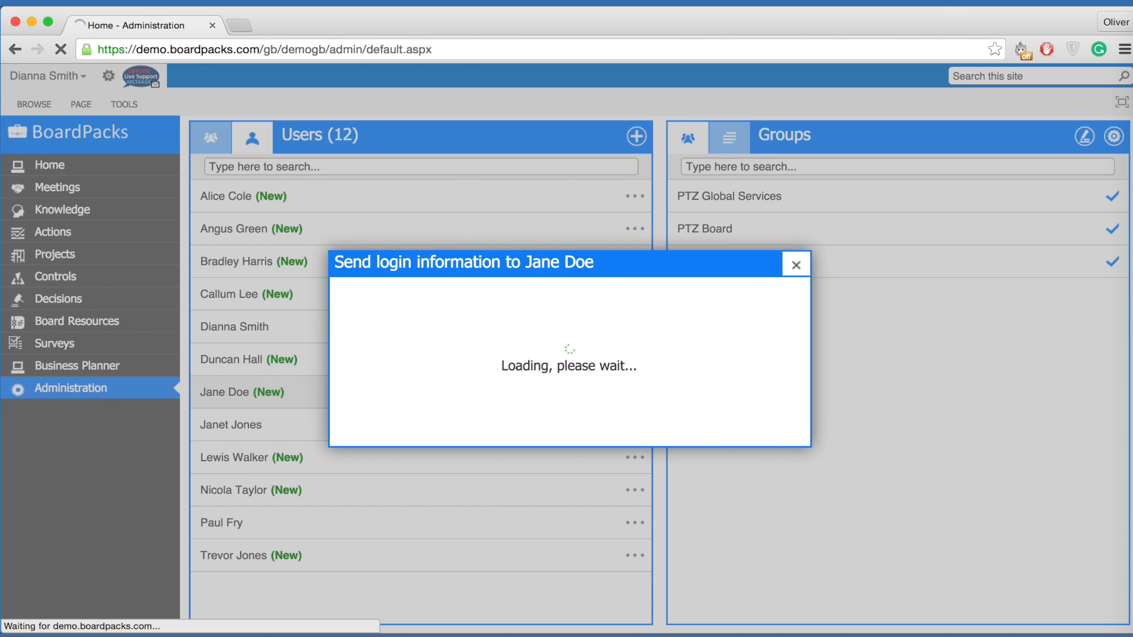
{"action": "type", "text": "Welcome to Boar"}
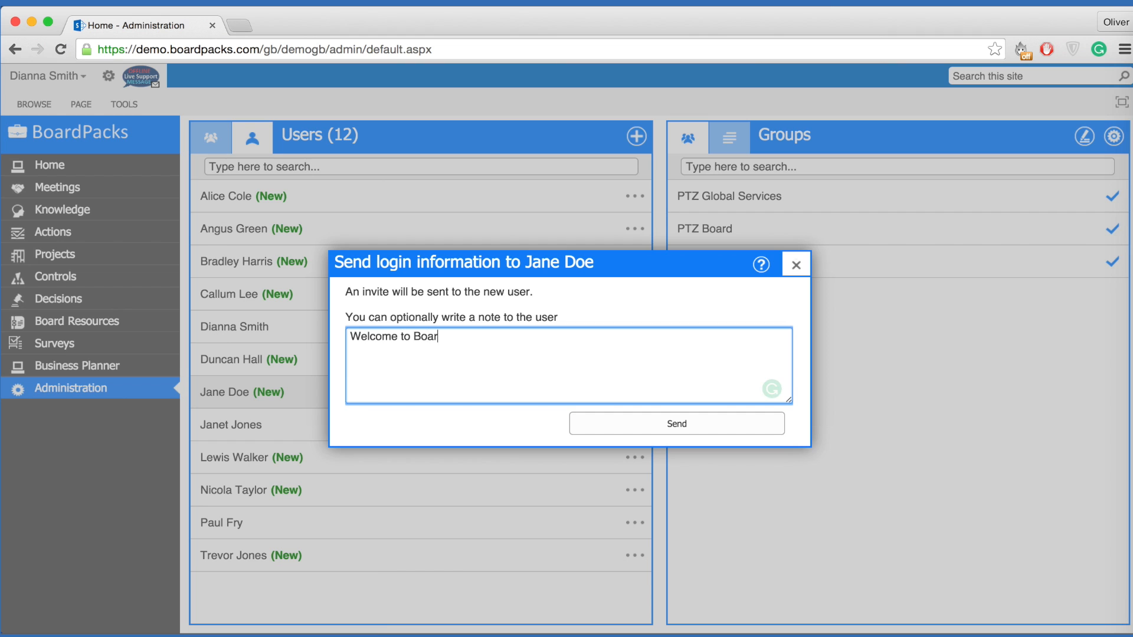
{"action": "left_click", "coordinate": [675, 422]}
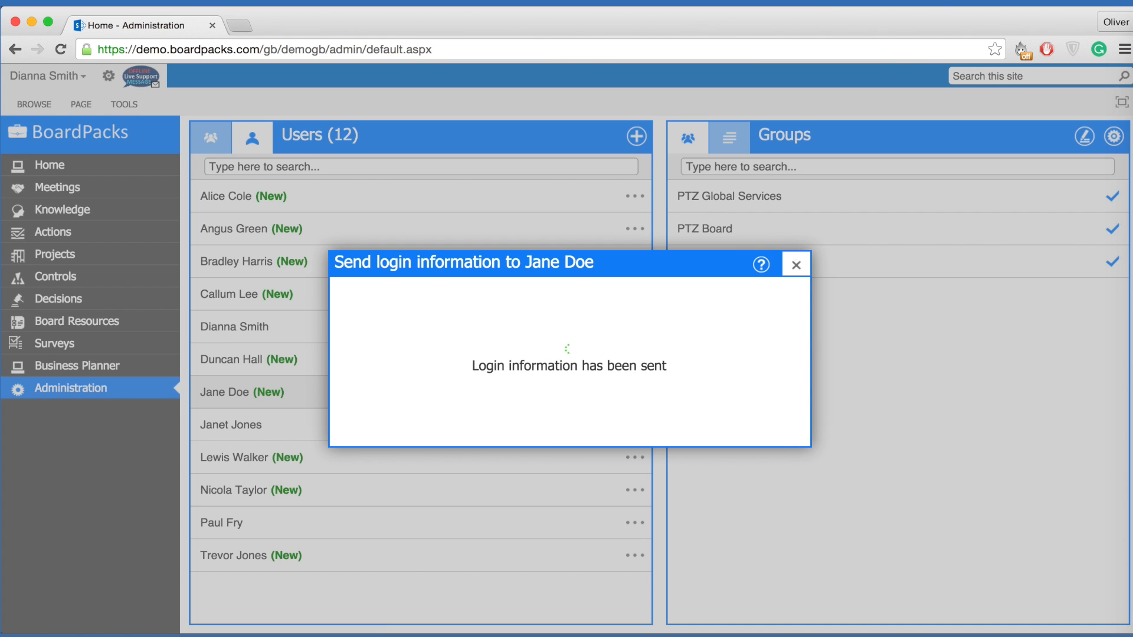
{"action": "left_click", "coordinate": [794, 264]}
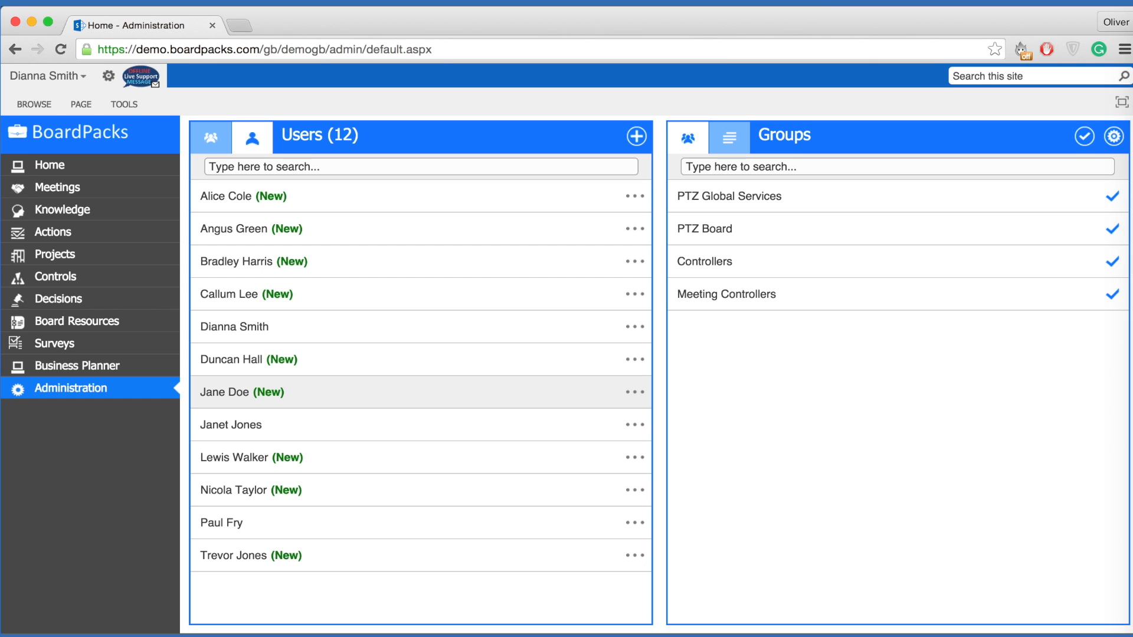
Step: Take Jane Doe out of PTZ Global Services, save, then remove her
{"action": "left_click", "coordinate": [1111, 196]}
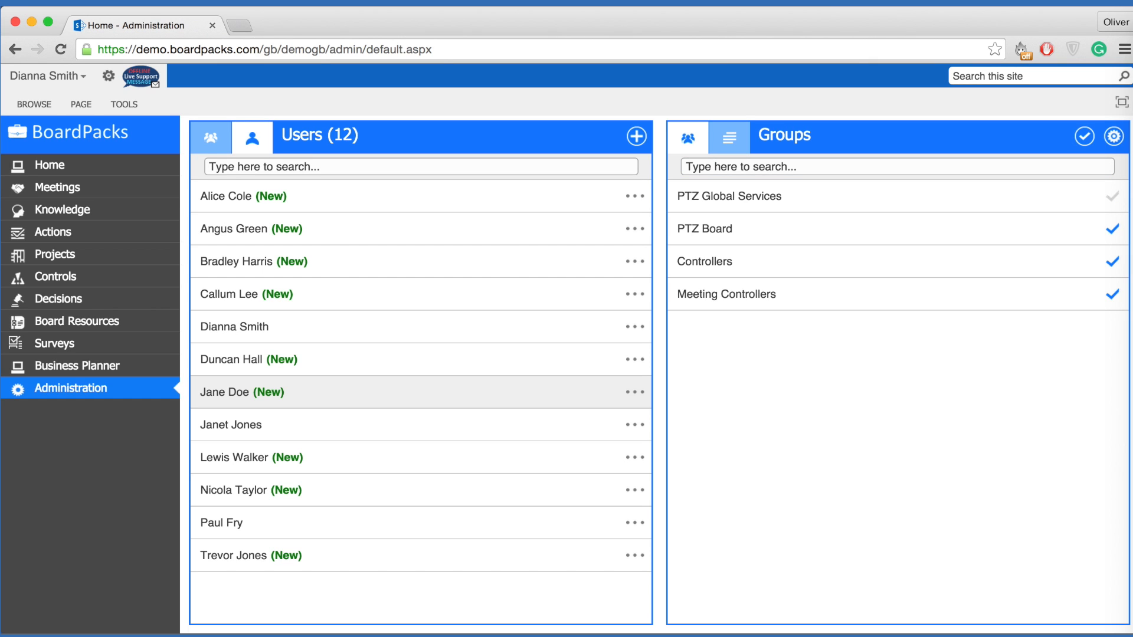
{"action": "left_click", "coordinate": [1084, 136]}
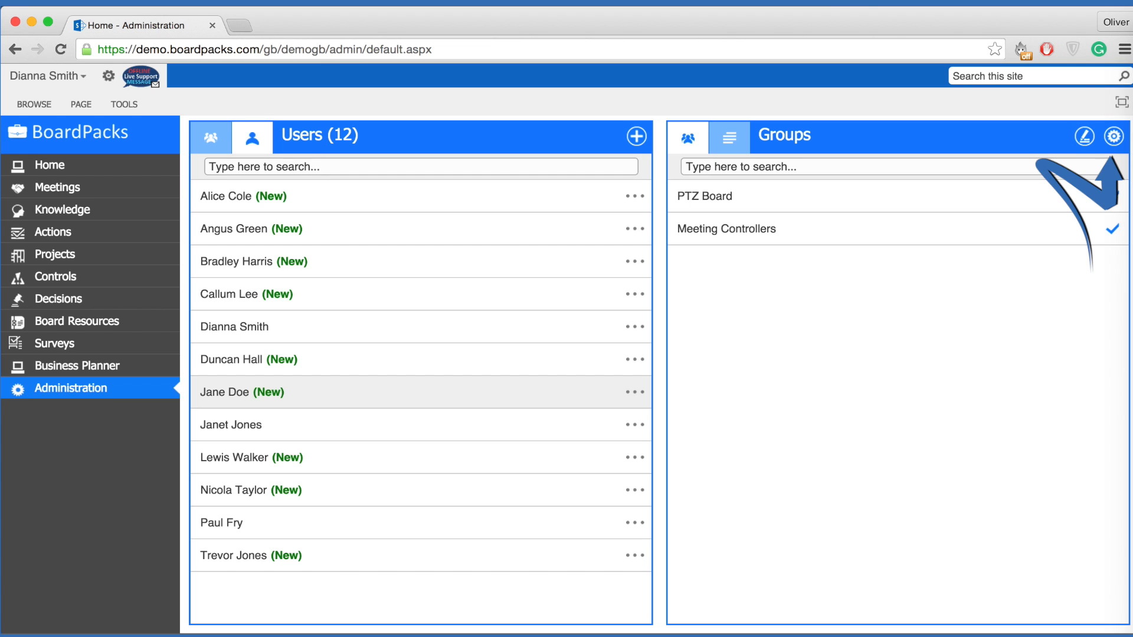
{"action": "left_click", "coordinate": [1113, 138]}
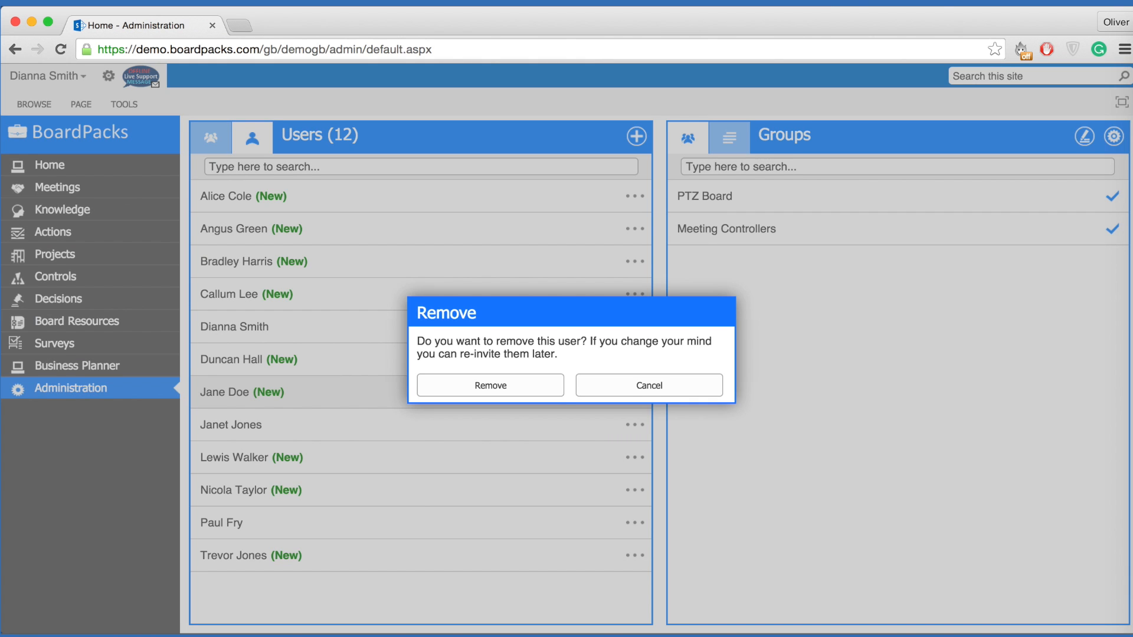
{"action": "left_click", "coordinate": [489, 385]}
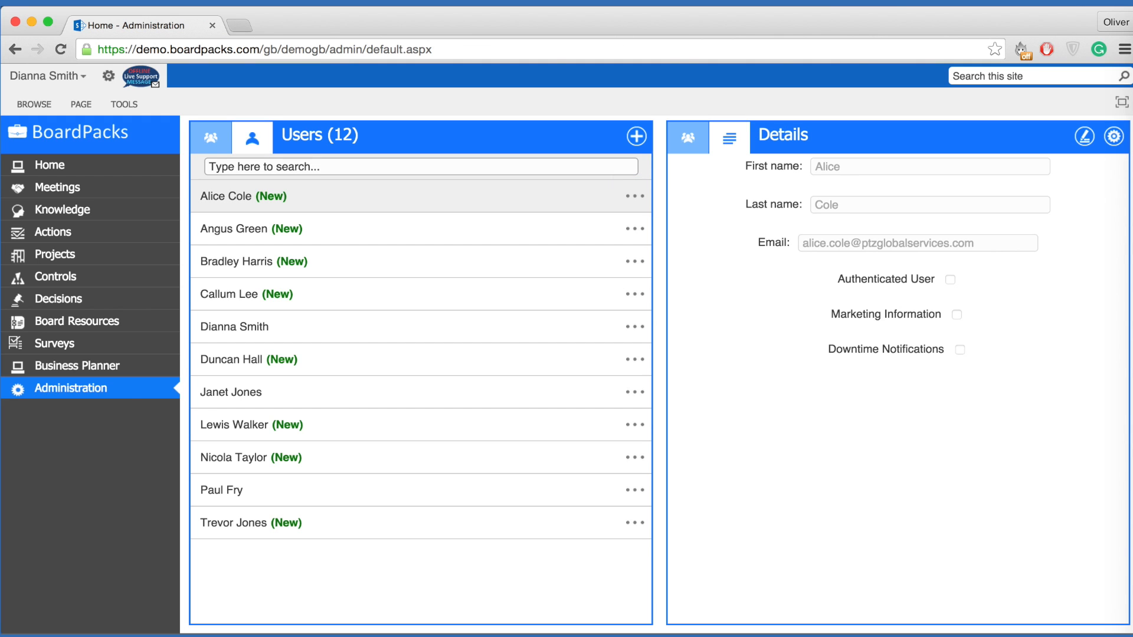
{"action": "left_click", "coordinate": [1085, 136]}
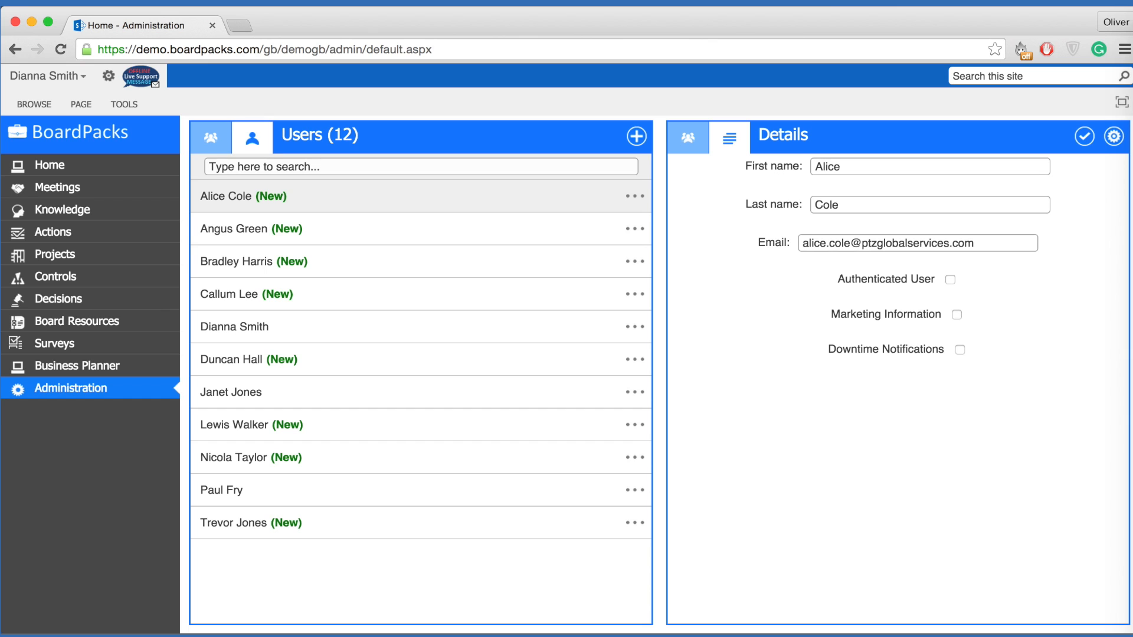
{"action": "left_click", "coordinate": [956, 314]}
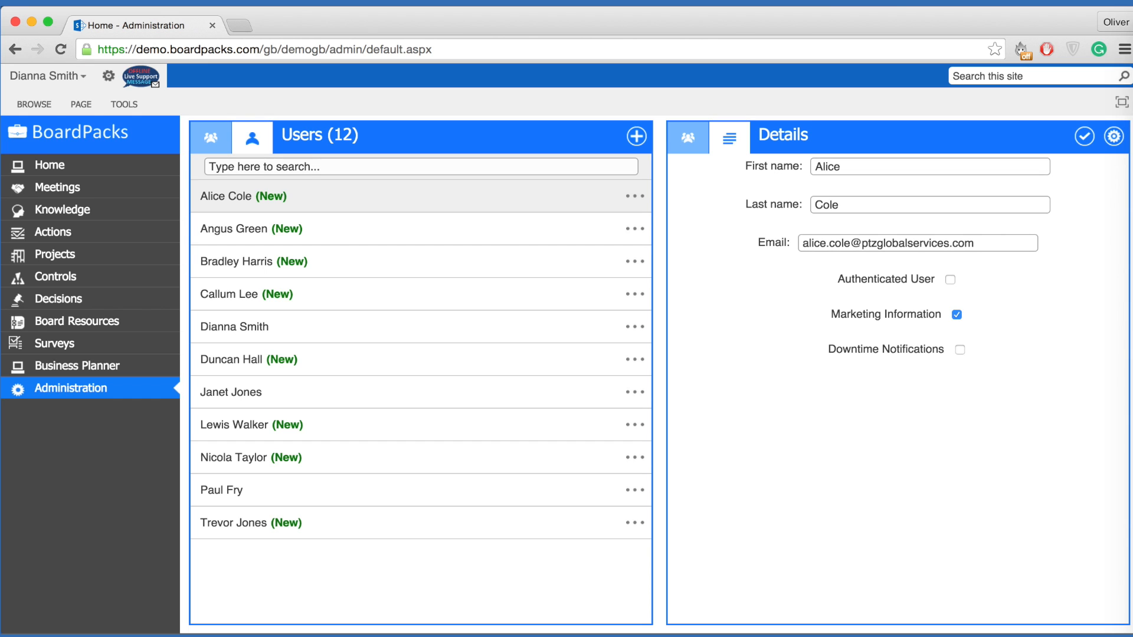
{"action": "left_click", "coordinate": [959, 350]}
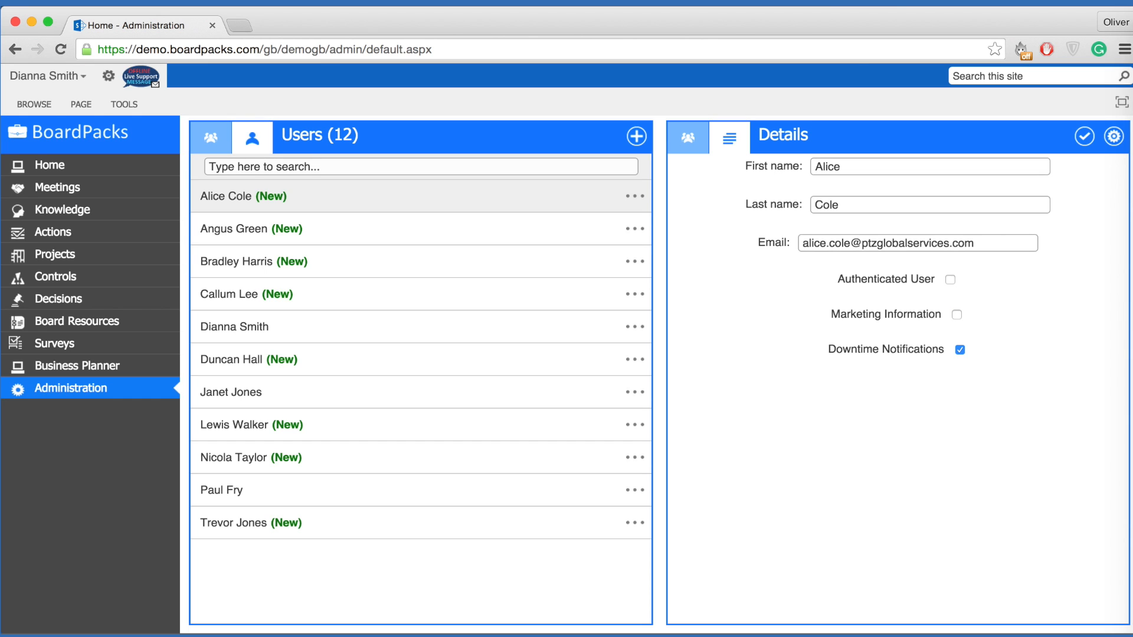
{"action": "left_click", "coordinate": [959, 349]}
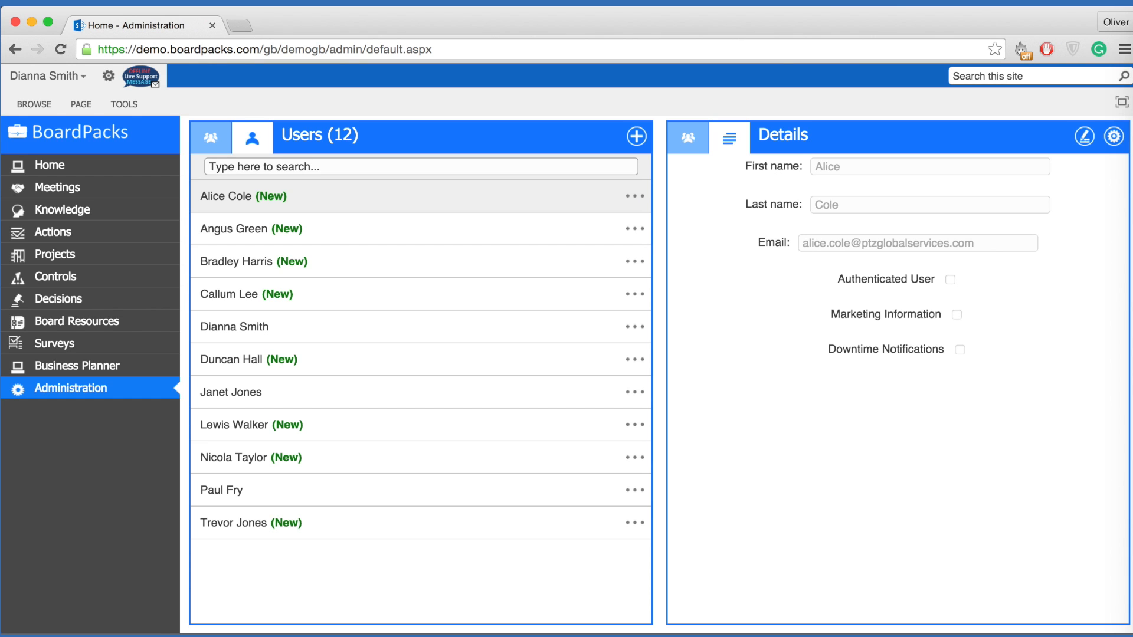
{"action": "left_click", "coordinate": [686, 138]}
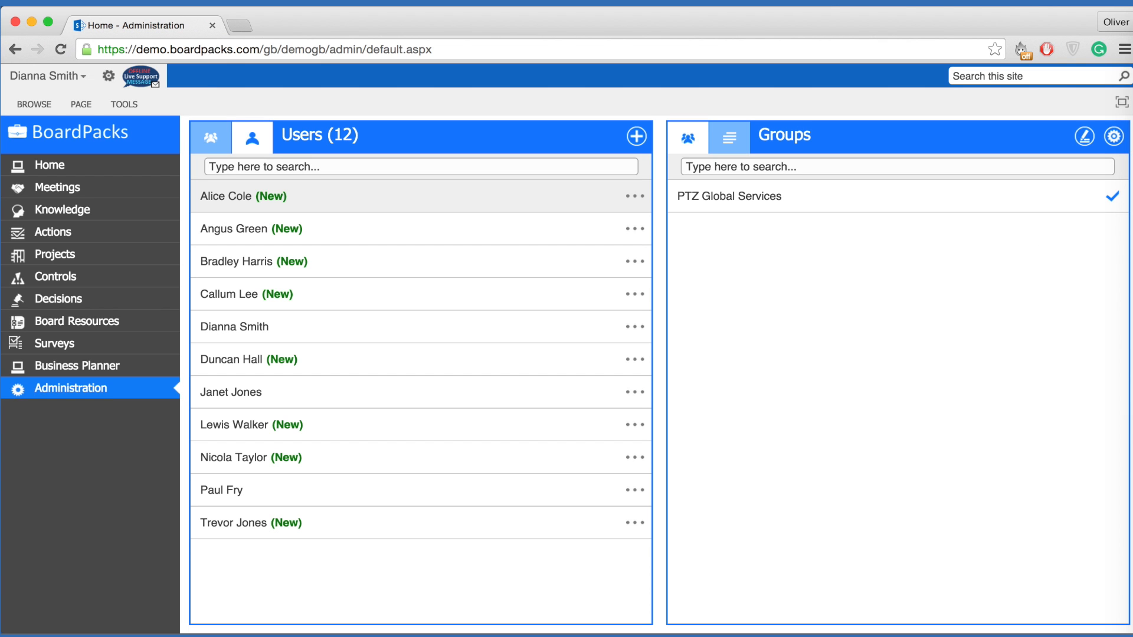